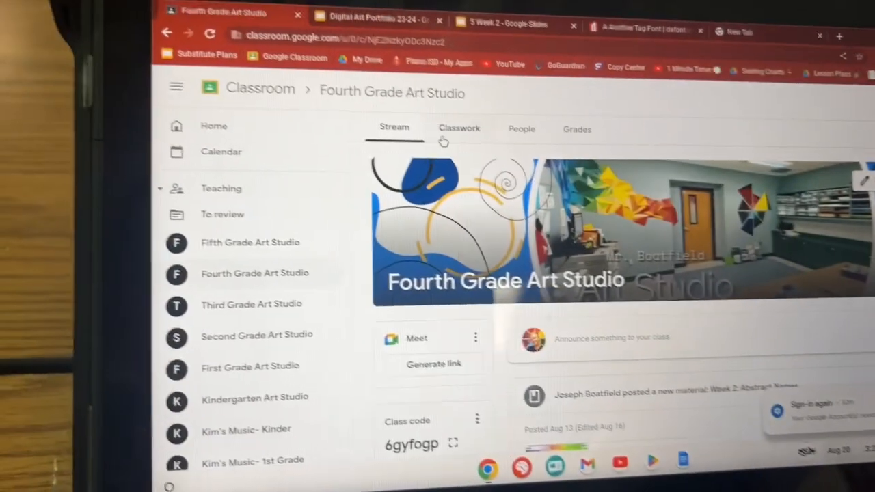
- Open the Digital Art Portfolio 23-24 slides from the Portfolio item in Classwork
{"action": "left_click", "coordinate": [459, 128]}
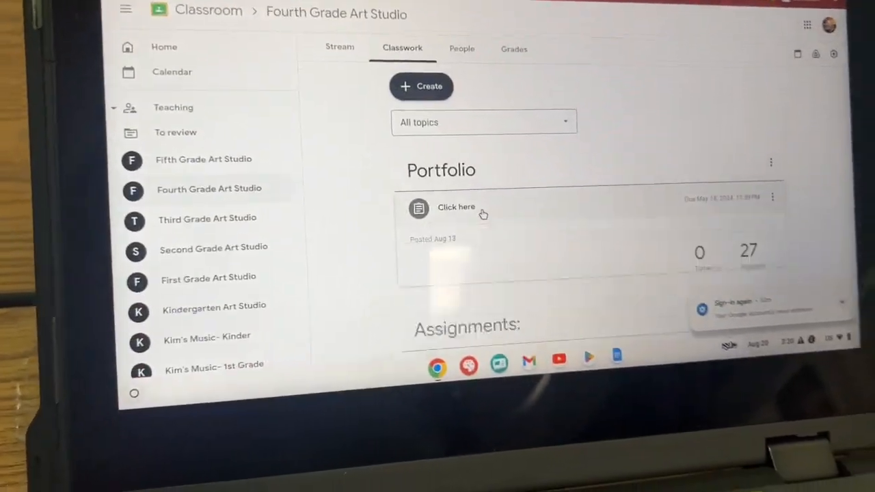
{"action": "left_click", "coordinate": [457, 208]}
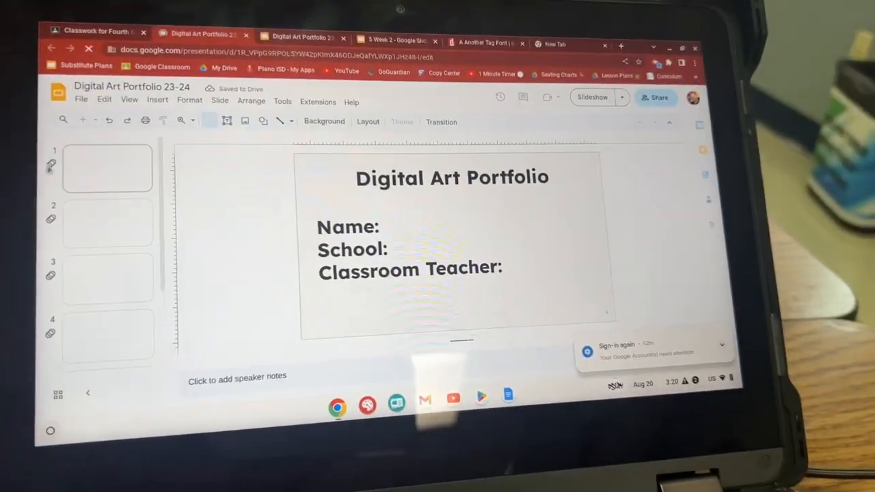
- Select slide six and bring up the Insert menu's image options
{"action": "left_click", "coordinate": [107, 222]}
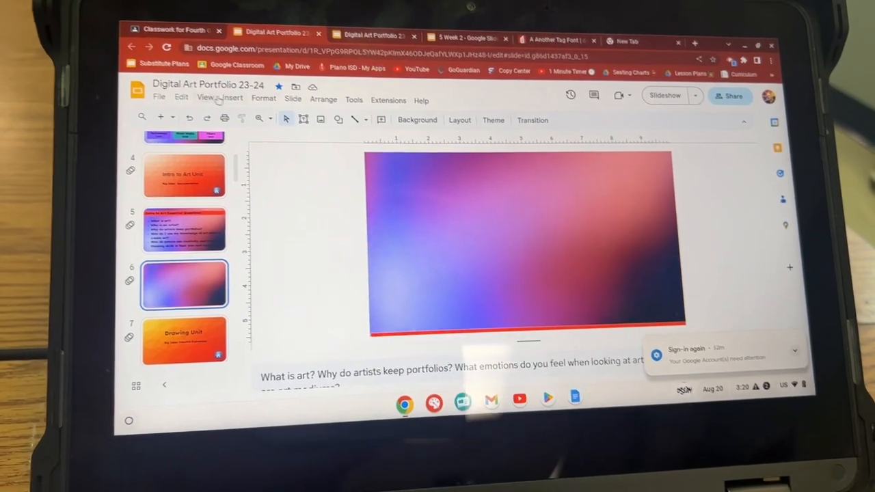
{"action": "left_click", "coordinate": [254, 99]}
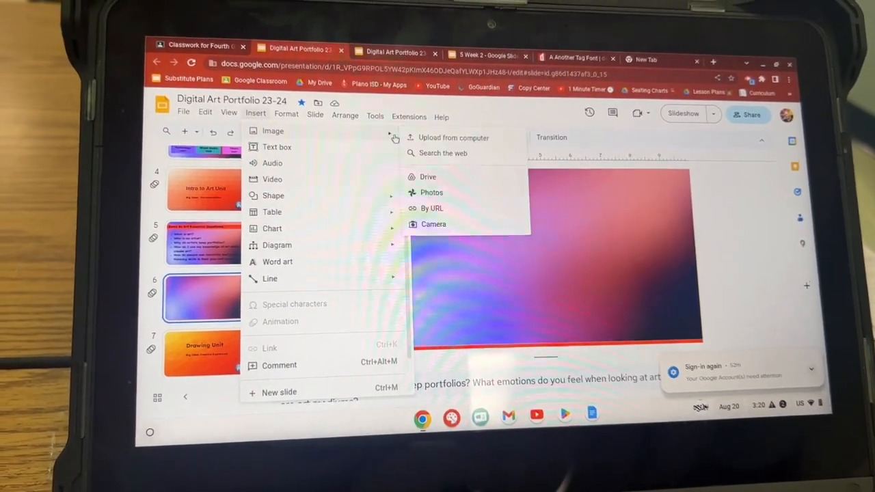